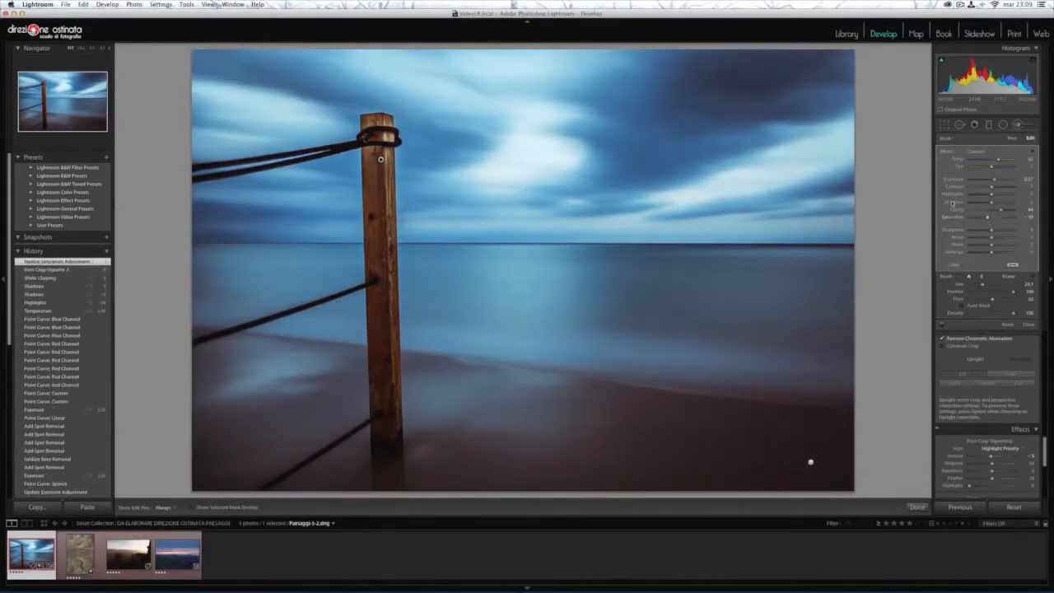
Review a saved snapshot's context menu, then select the castle photo in the filmstrip
right_click(41, 249)
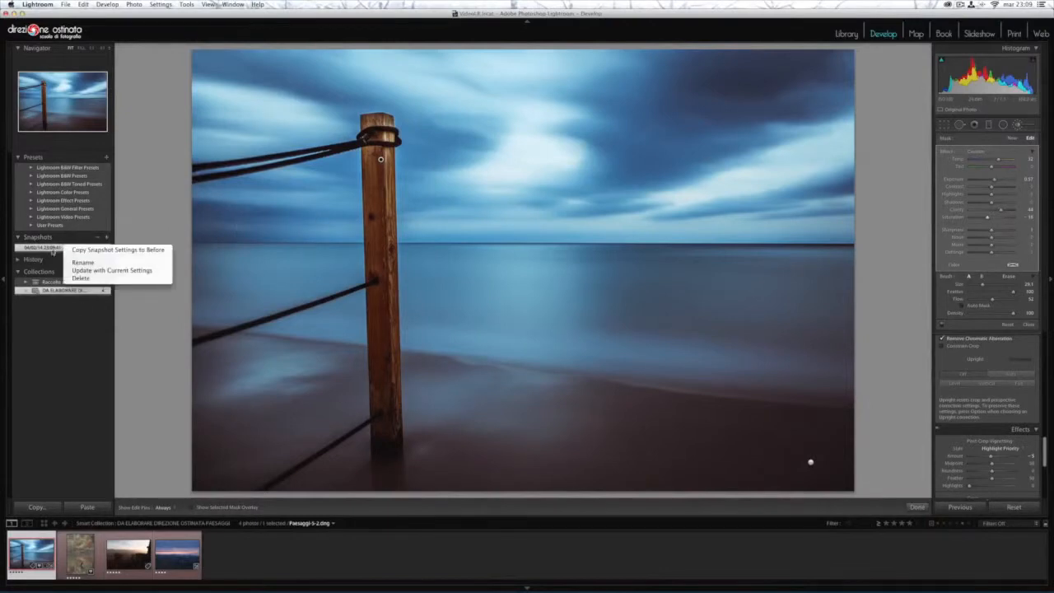
click(112, 560)
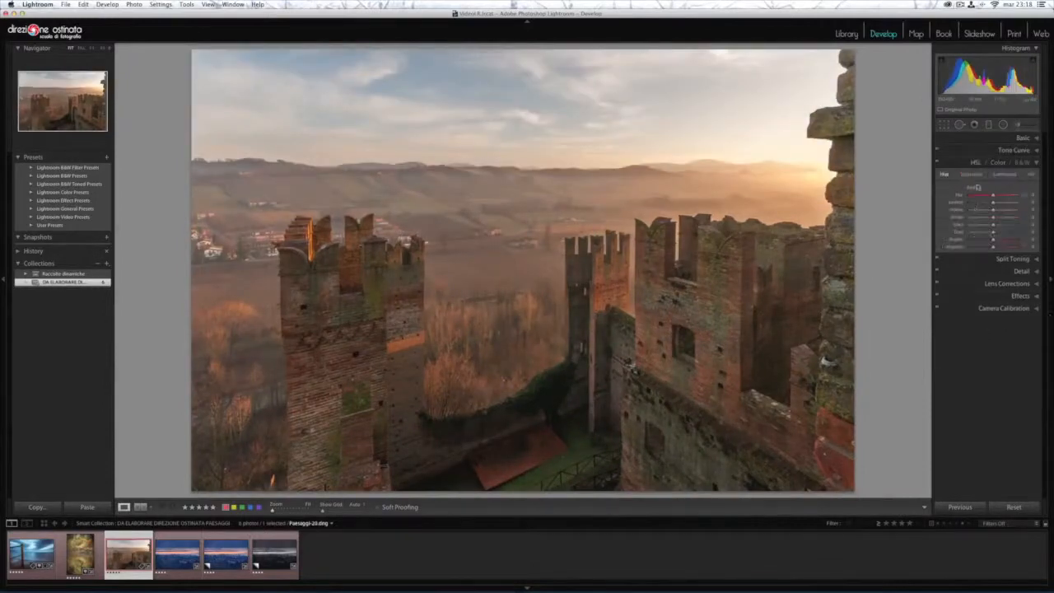
Show the castle photo's luminance adjustments and compare it before and after editing
click(1029, 174)
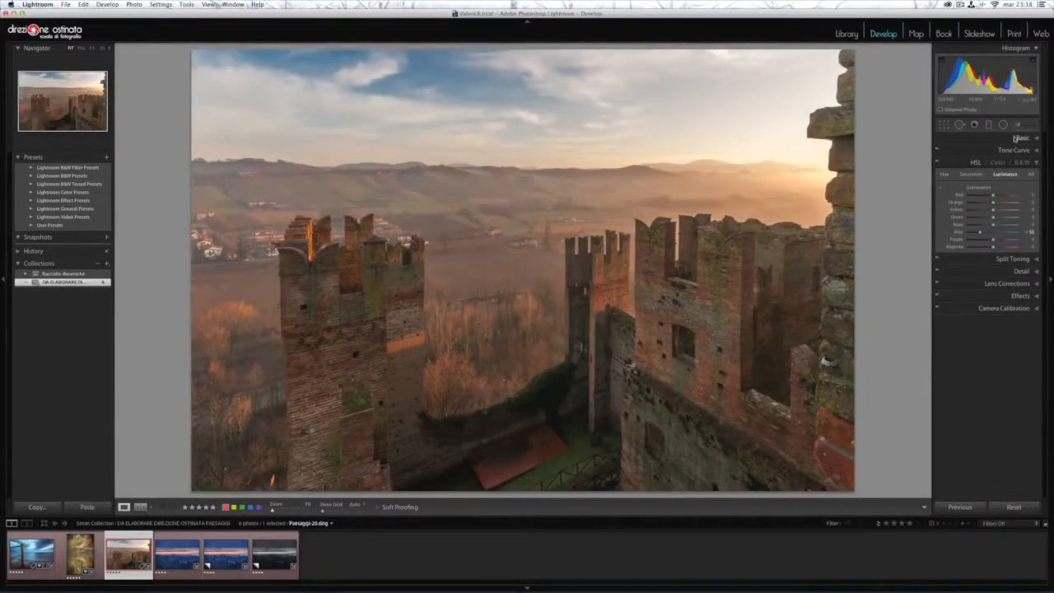
click(988, 126)
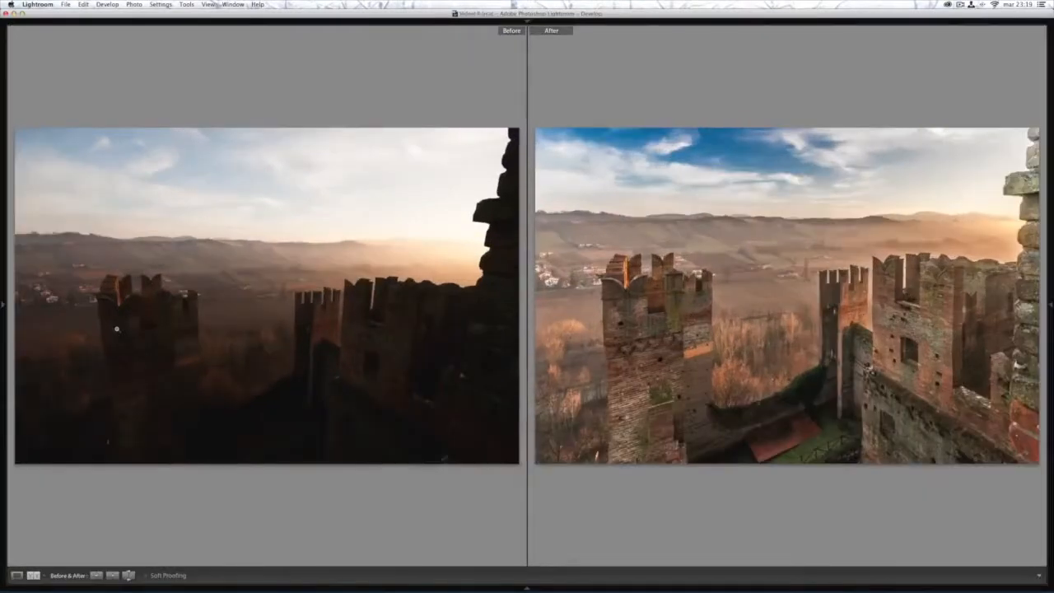
Preview the castle photo in the Slideshow, Web (with a gallery template) and Print modules
click(977, 33)
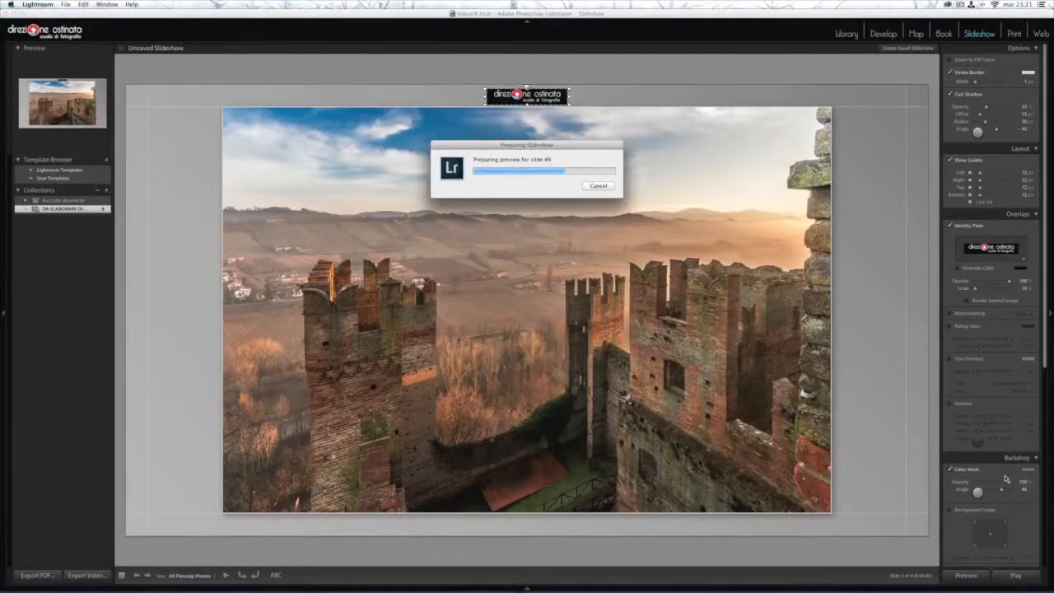
click(1014, 574)
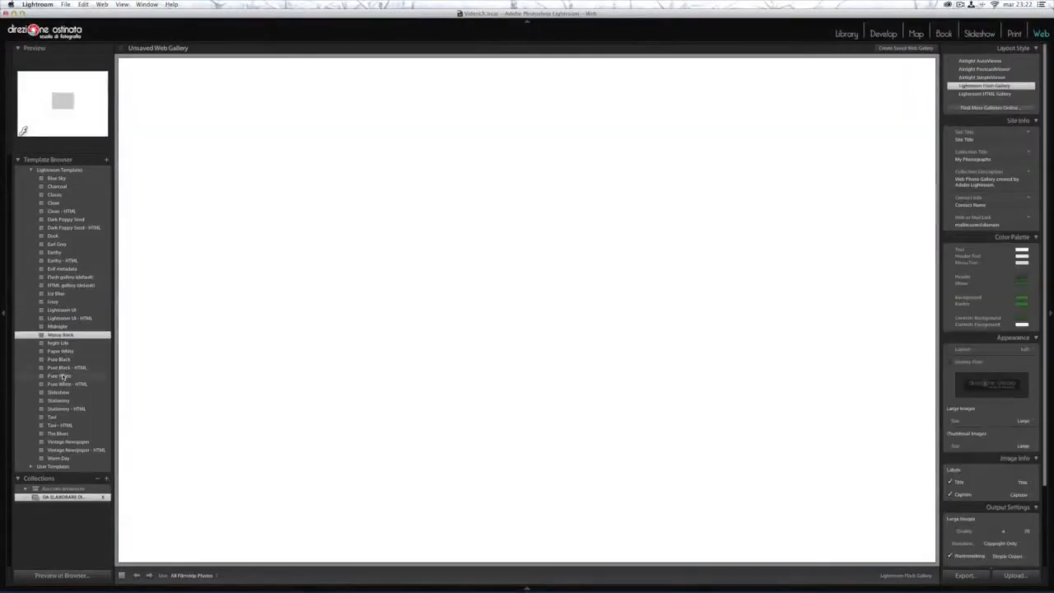
click(987, 76)
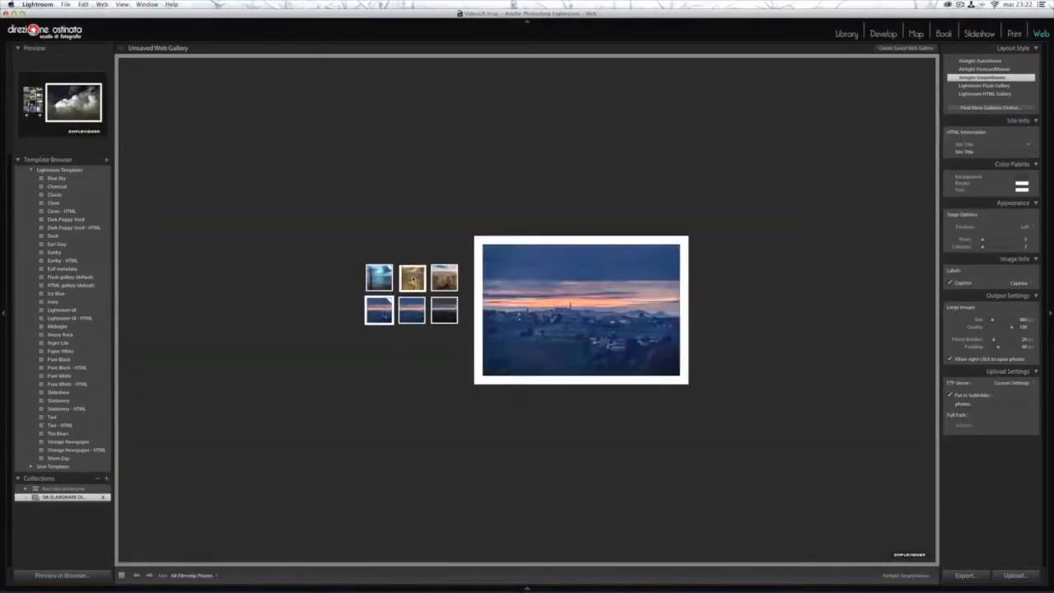
click(1011, 33)
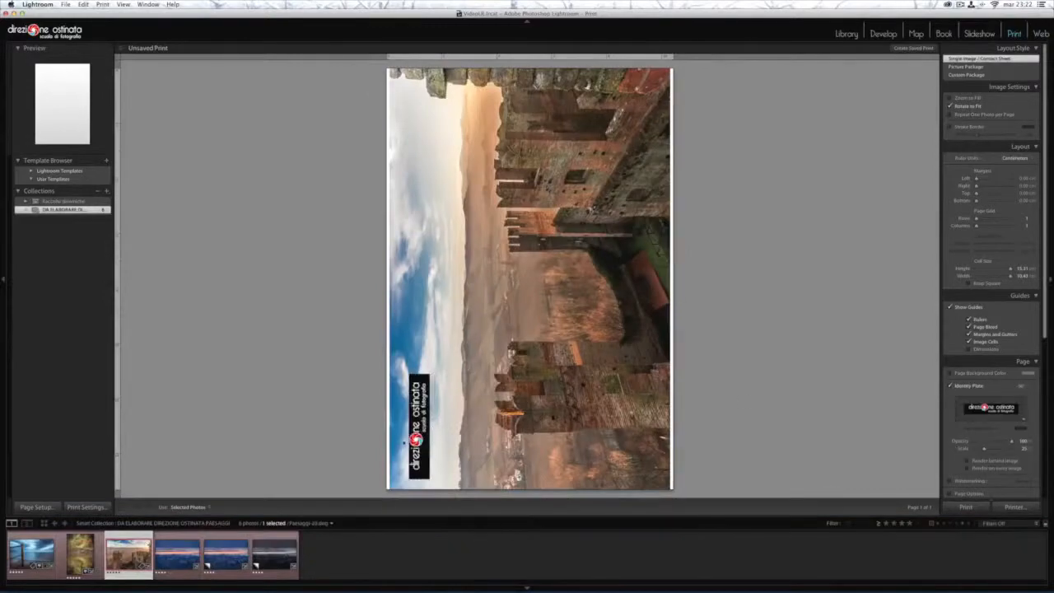